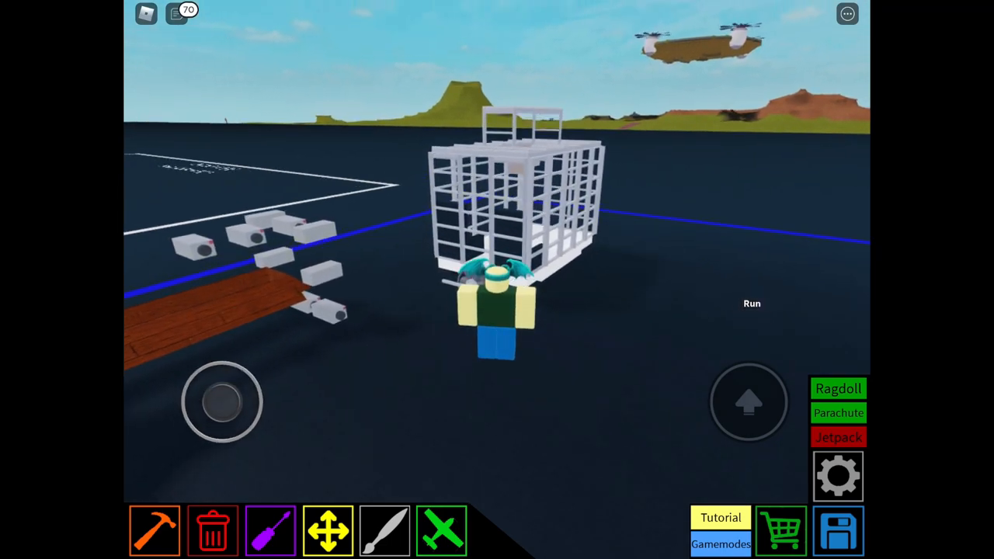
Step: Inspect the cart's existing landing gear settings and browse the Mechanical parts list
drag(220, 401, 249, 422)
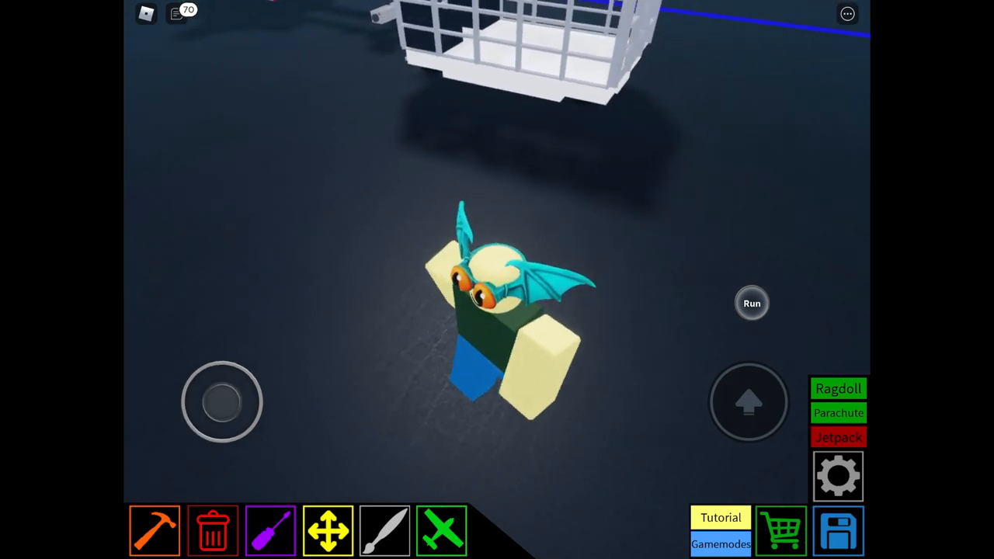
click(153, 531)
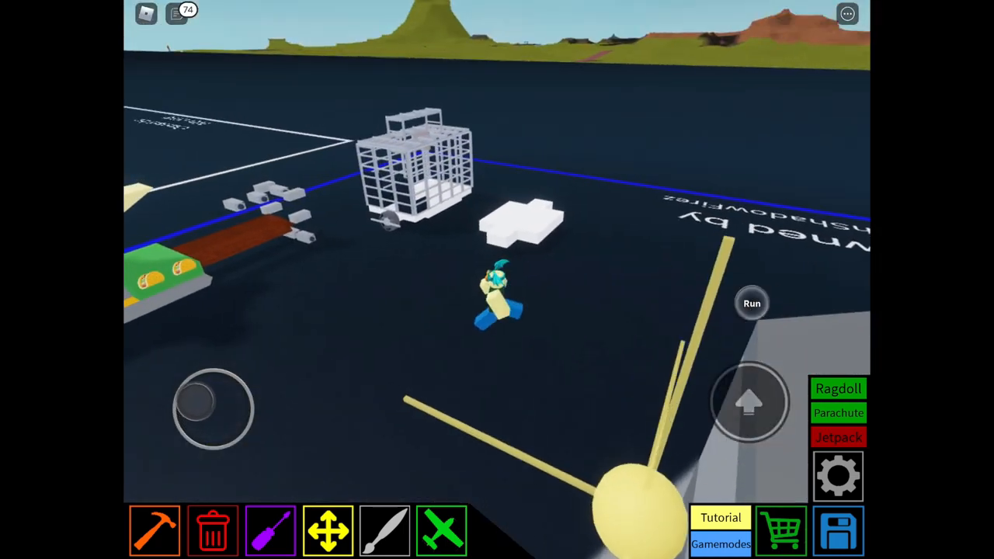
click(270, 531)
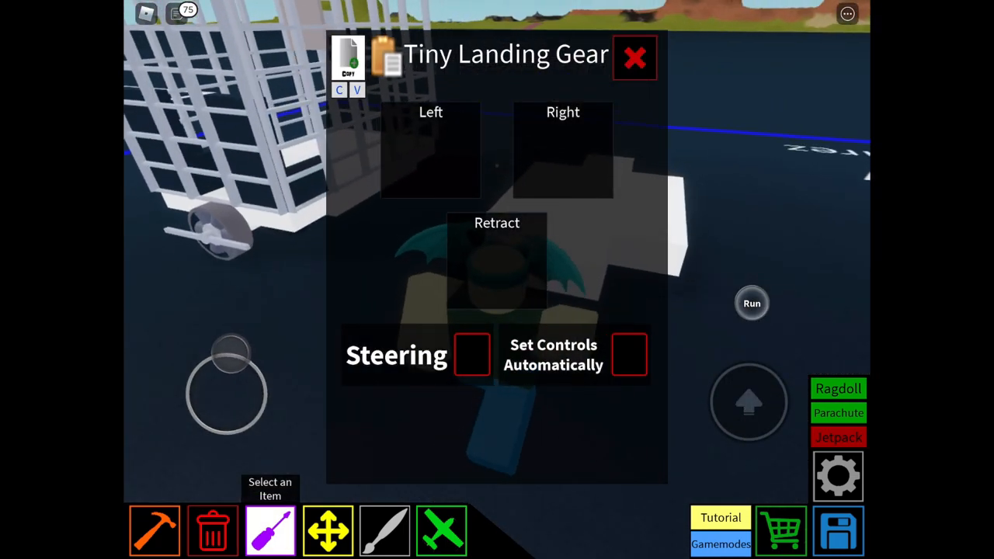
click(634, 57)
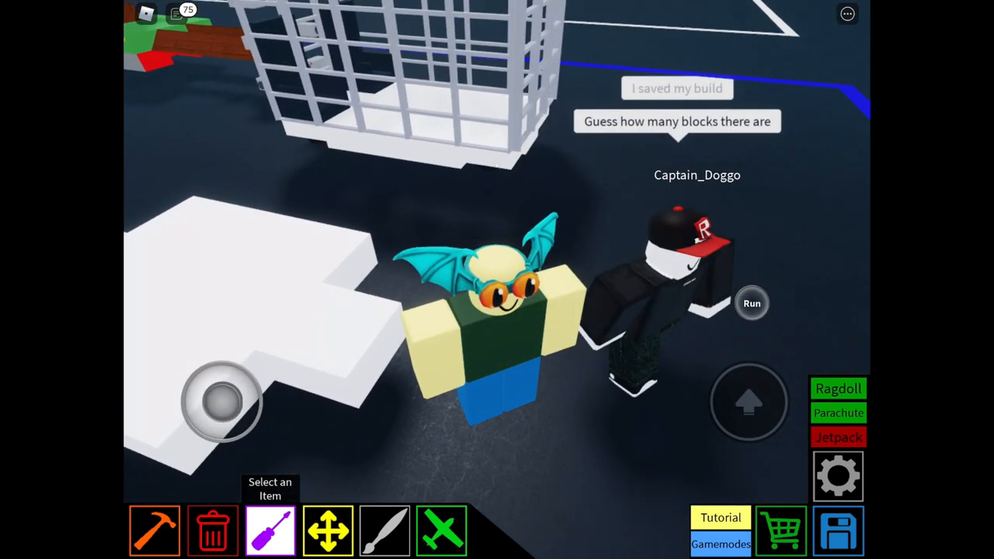
click(839, 476)
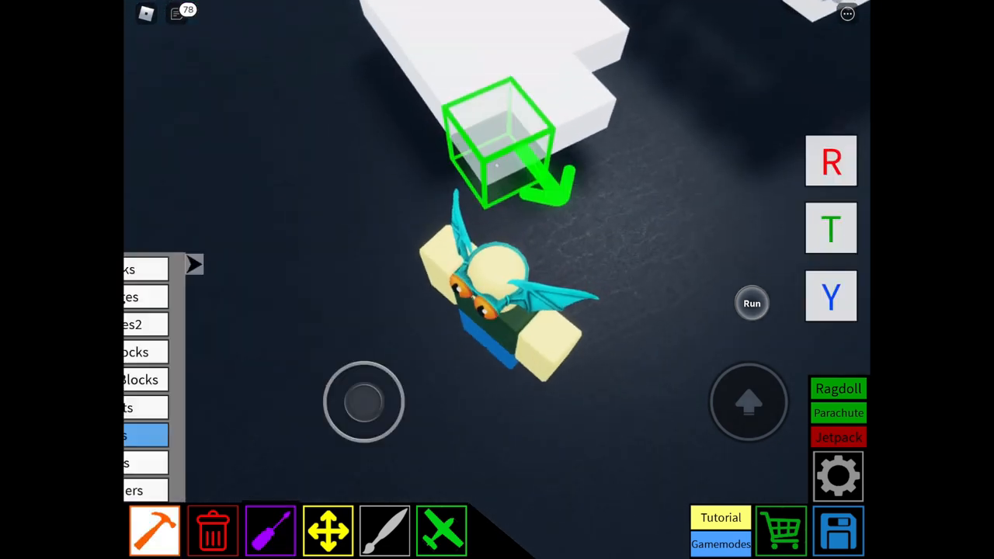
click(152, 425)
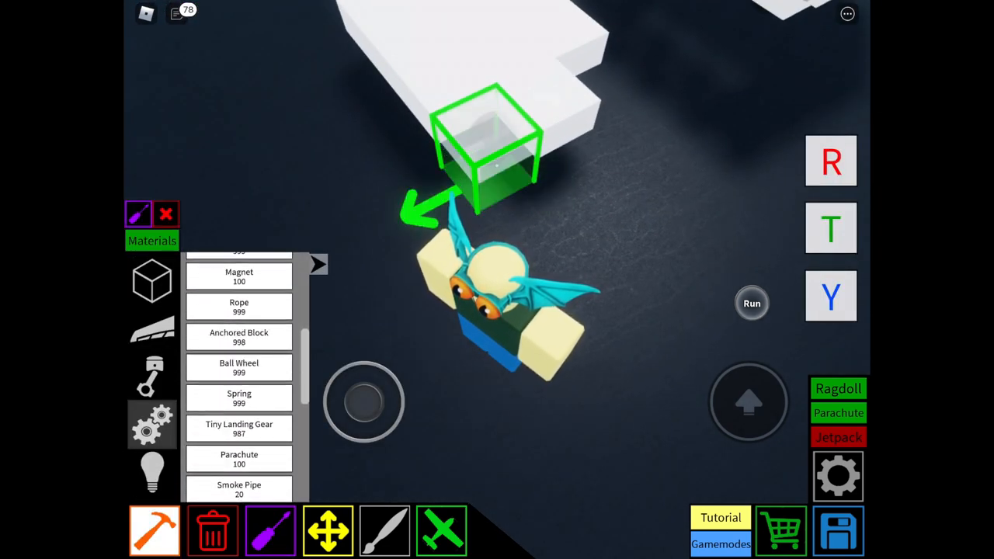
Step: Place a Tiny Landing Gear wheel and set its left and right steering keys
click(240, 429)
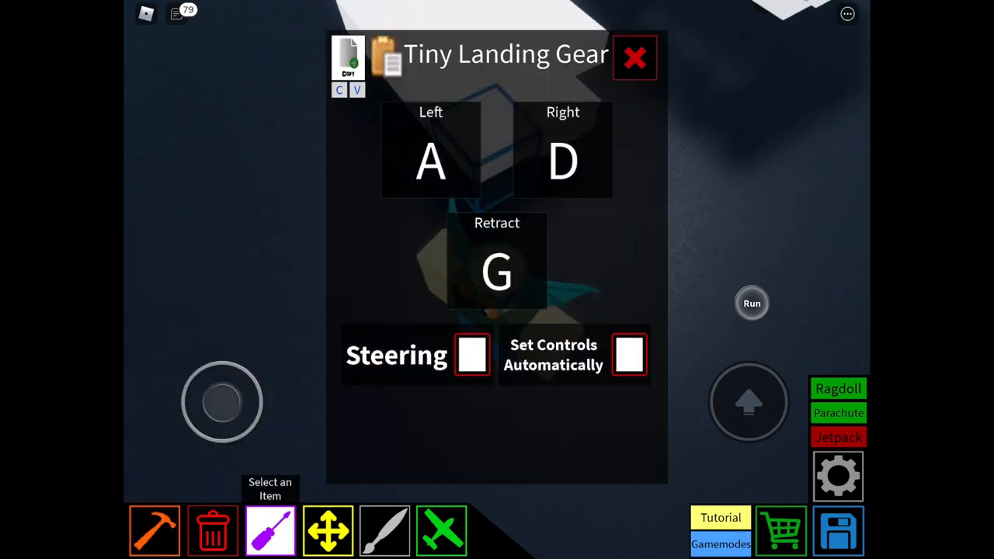
click(634, 57)
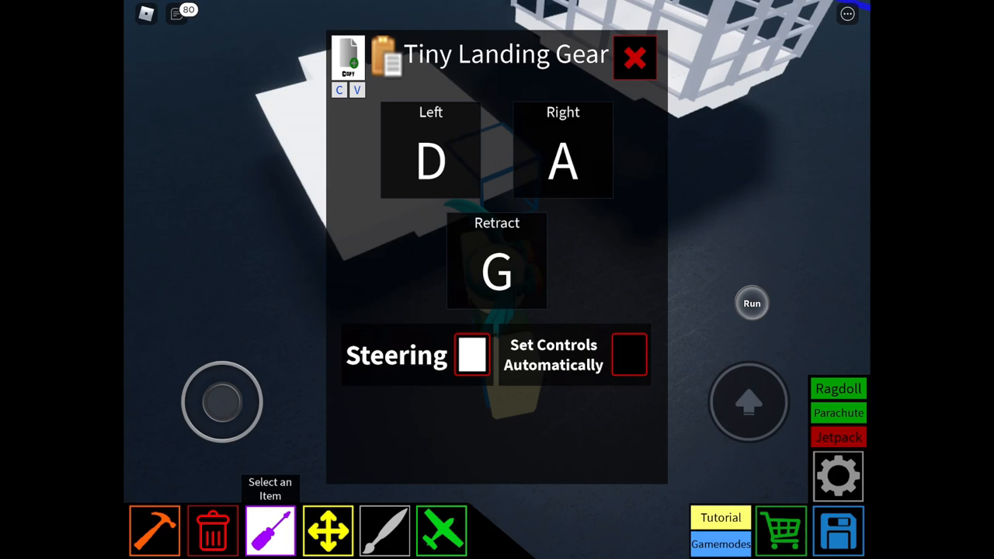
click(635, 58)
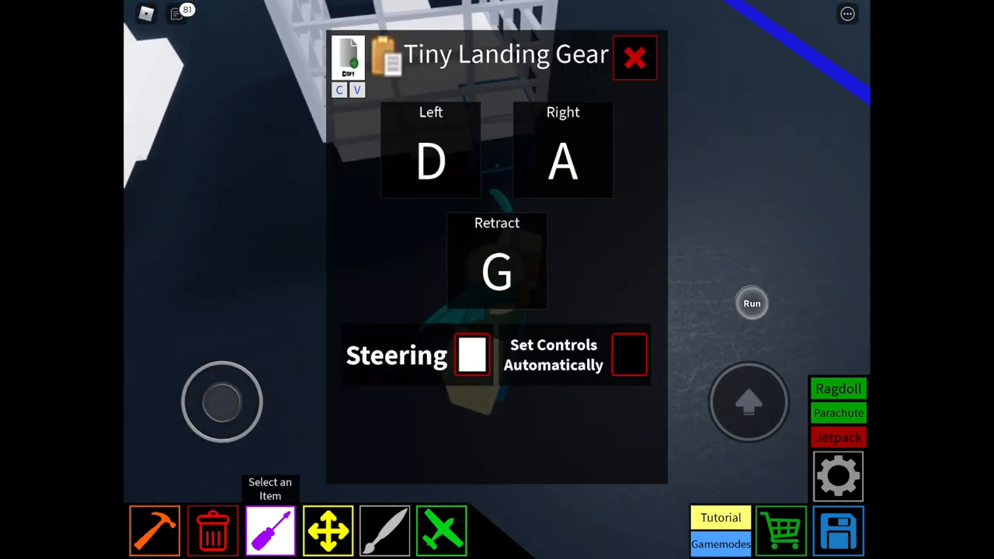
click(634, 55)
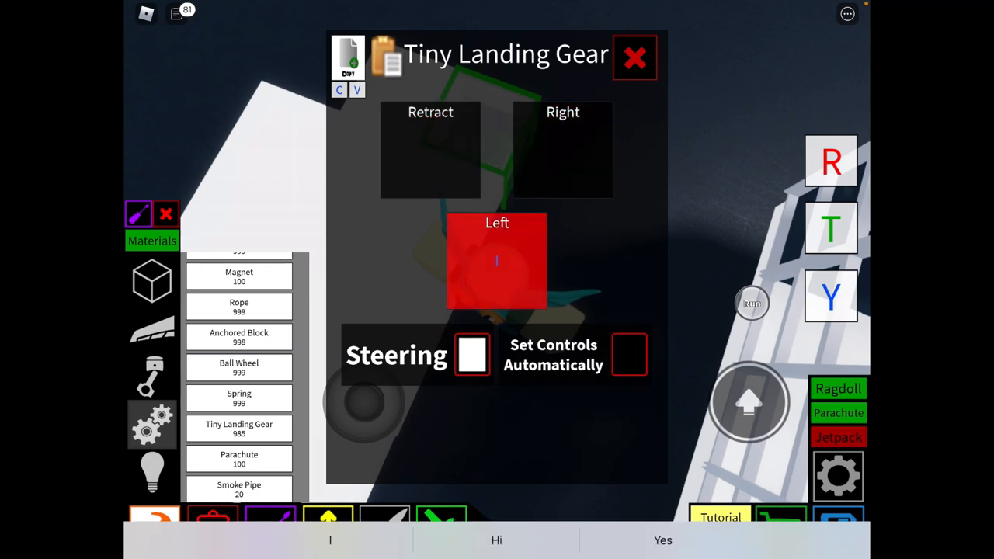
click(633, 55)
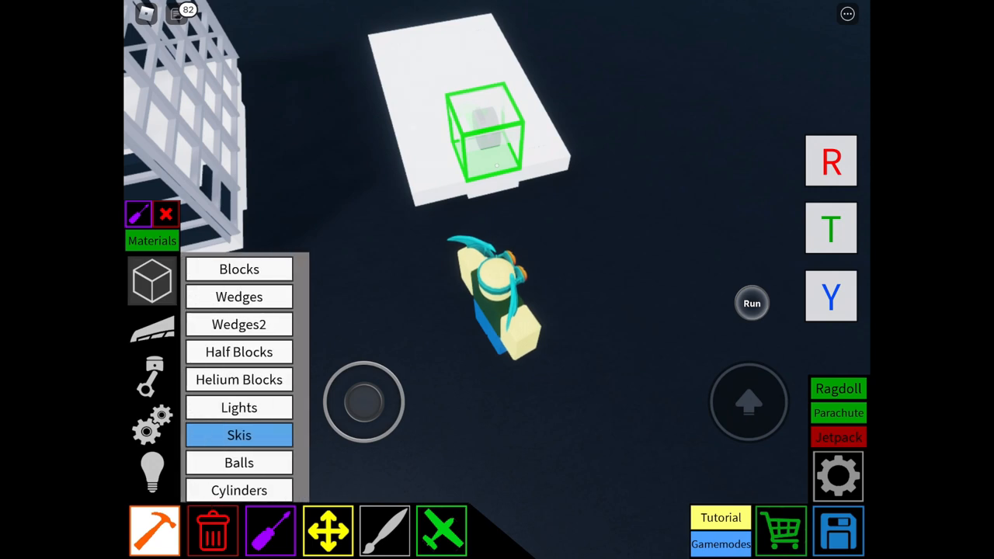
Step: Place white ladder and stair pieces inside the cage of the cart
scroll(down, 3)
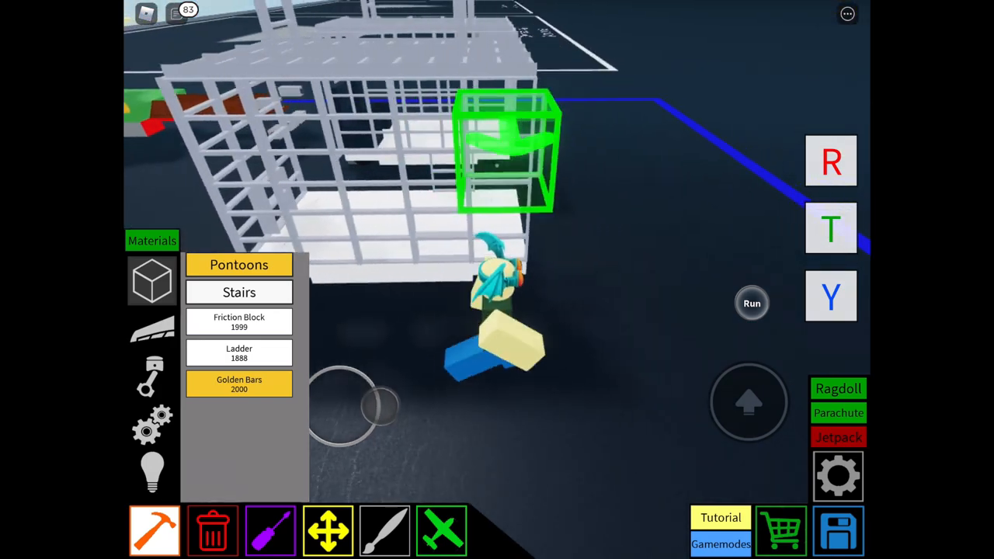
drag(365, 404, 365, 389)
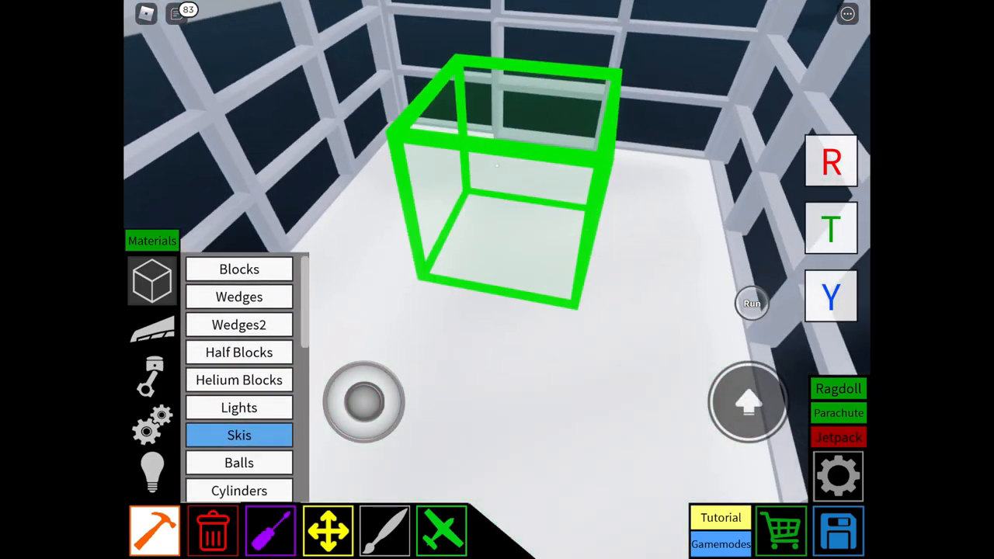
Step: Place a Seat from the utilities list in the cage, then browse the Mechanical parts
click(153, 472)
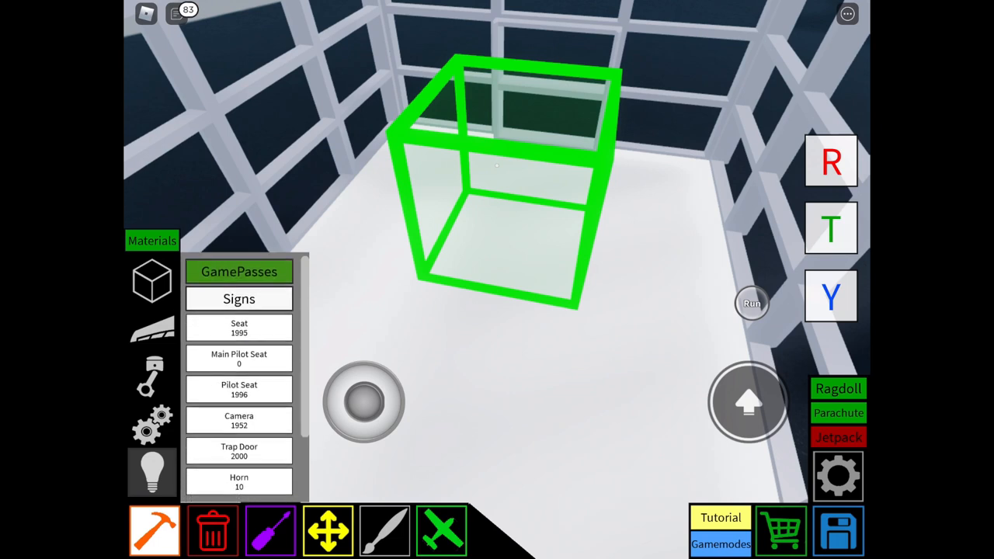
scroll(down, 3)
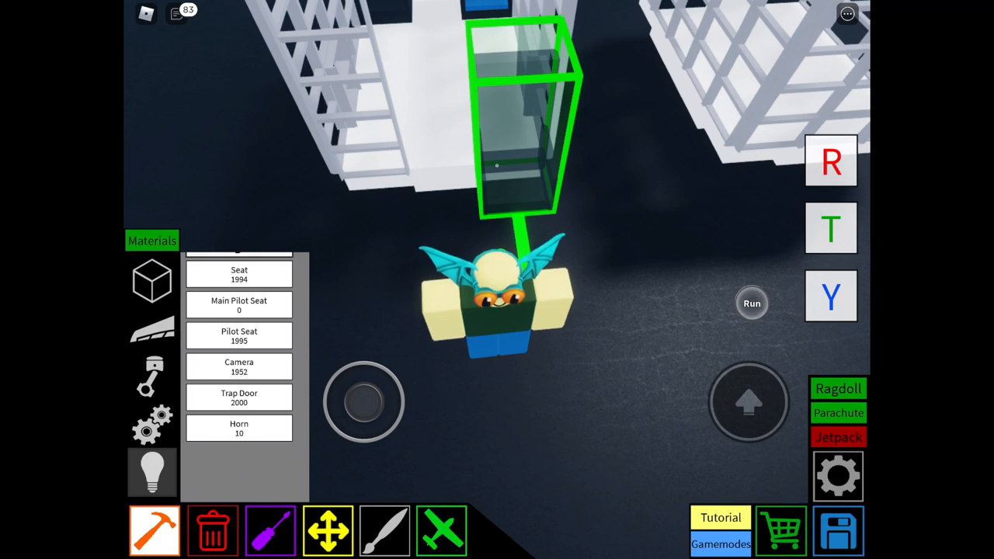
click(153, 426)
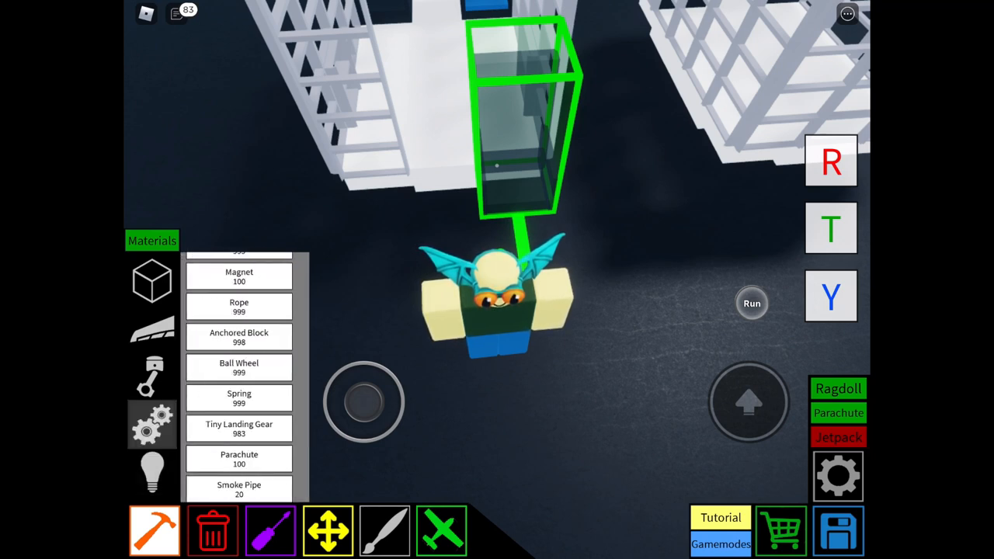
scroll(down, 3)
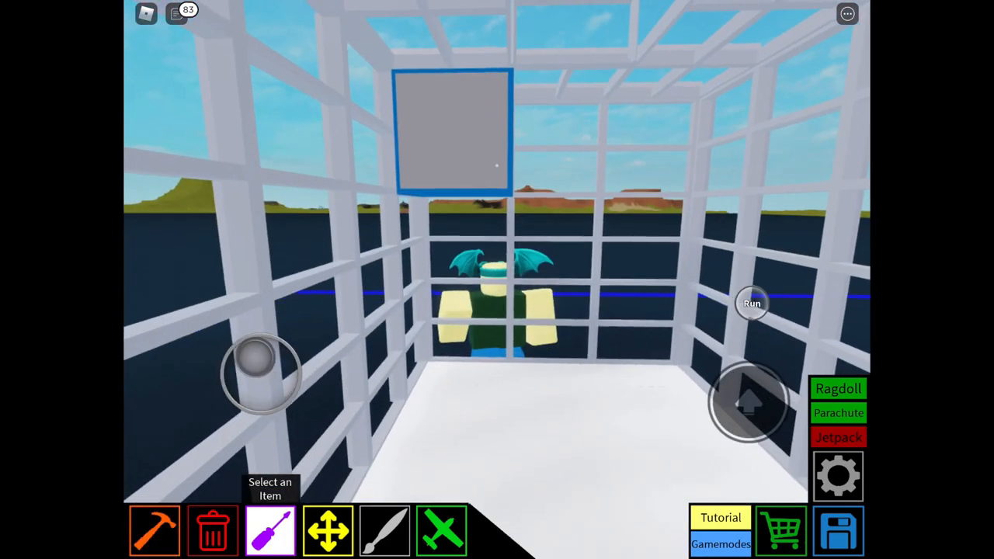
Step: Add a door Motor with keys F/R, Speed 1, MaxTorque 30, then place more Ladder blocks
click(154, 531)
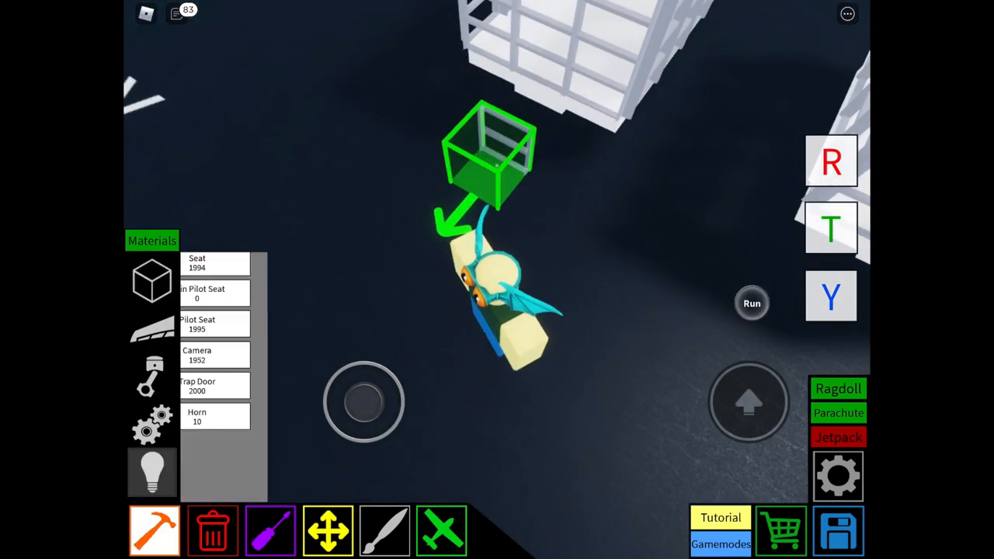
click(152, 426)
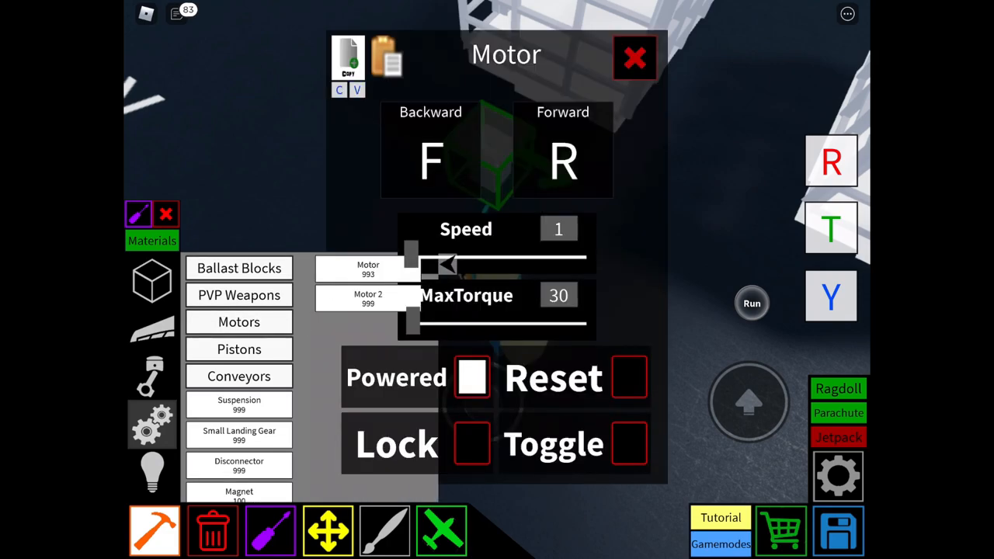
click(634, 57)
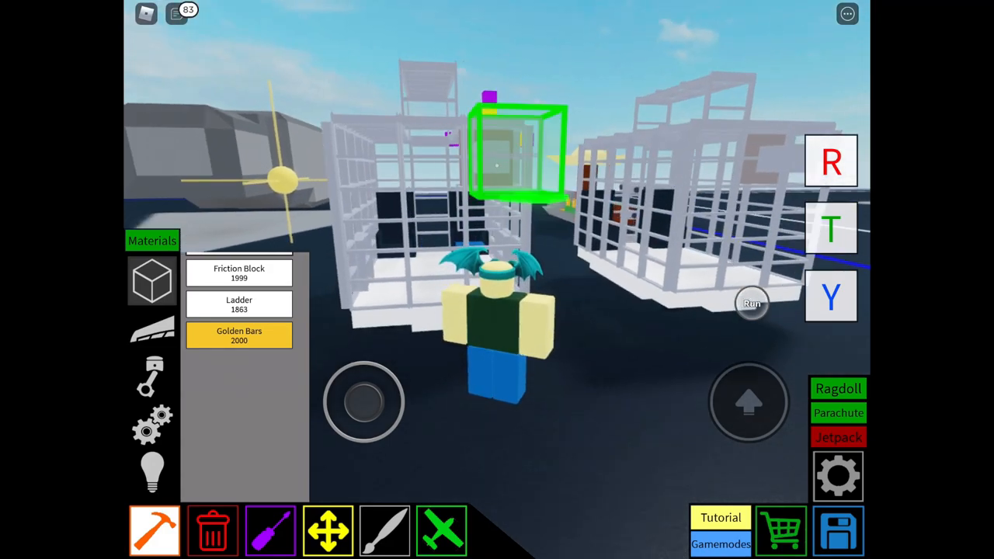
click(213, 531)
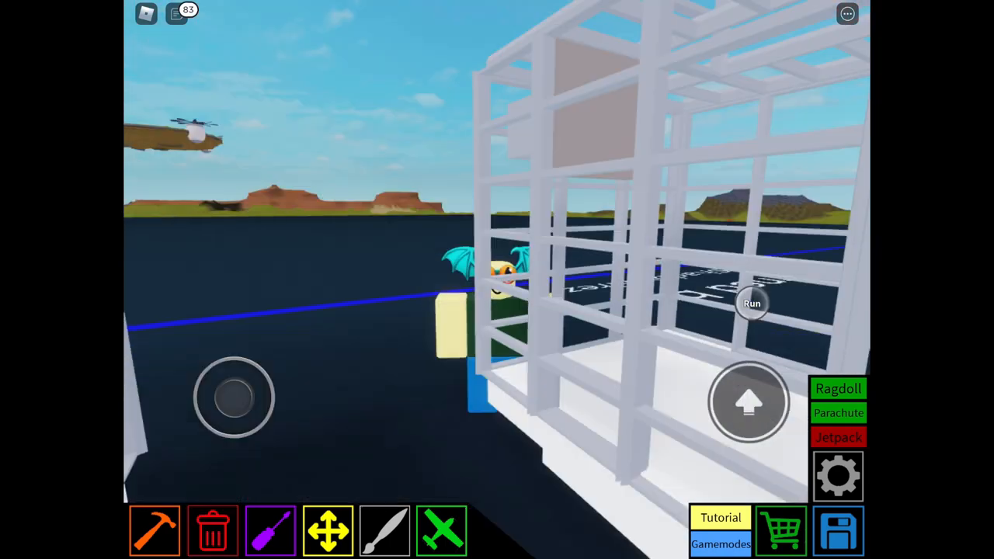
drag(233, 397, 205, 432)
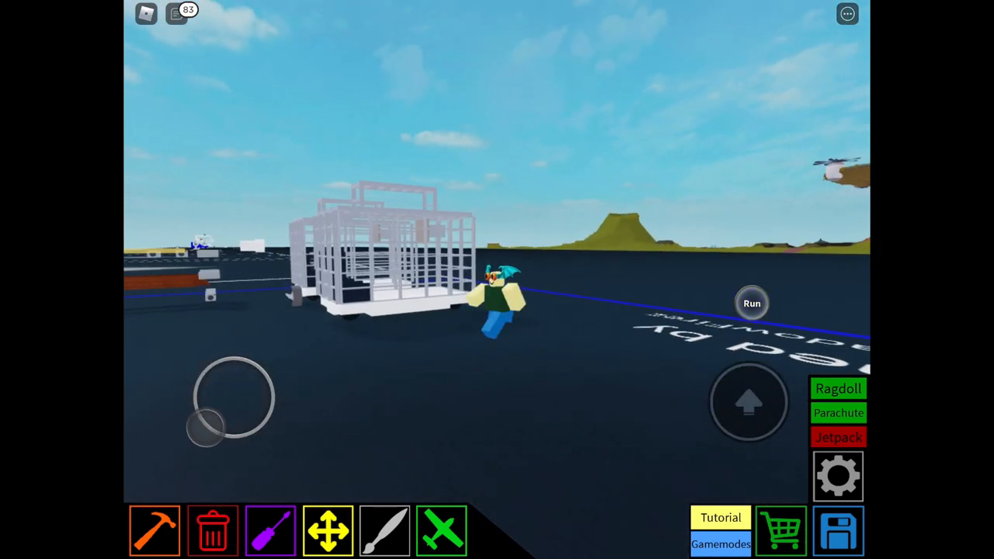
click(271, 531)
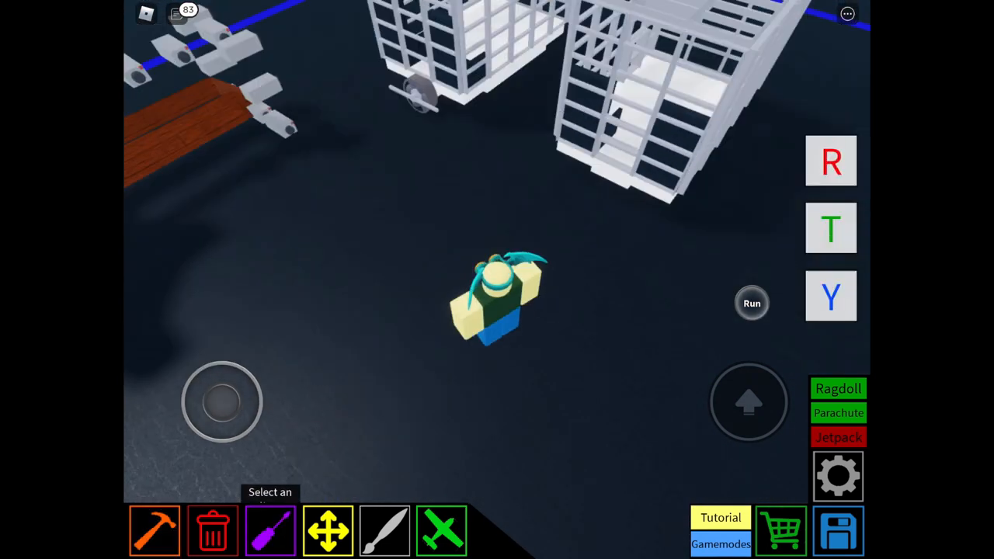
click(154, 531)
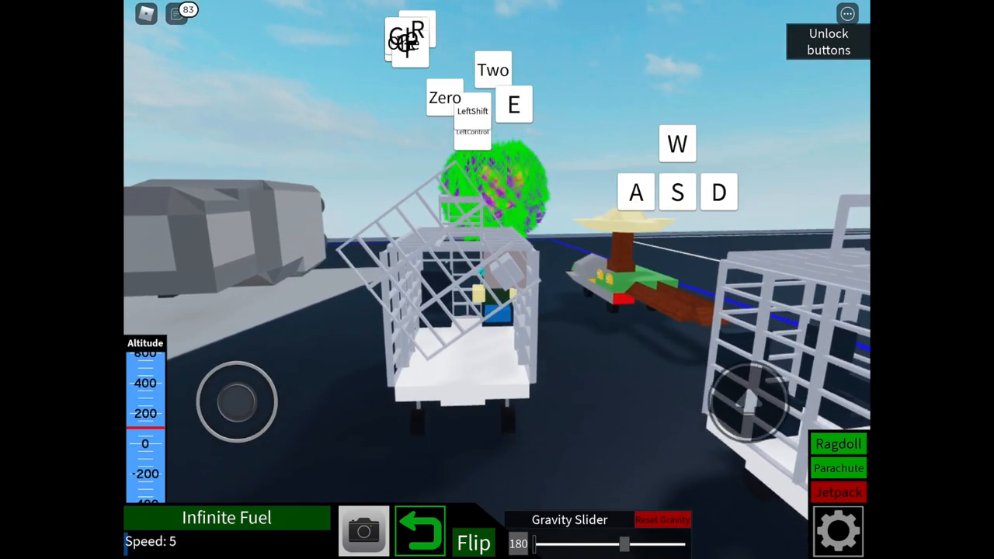
Step: Unlock the driving controls, drive the cart forward with W, then lock them and stop
click(828, 40)
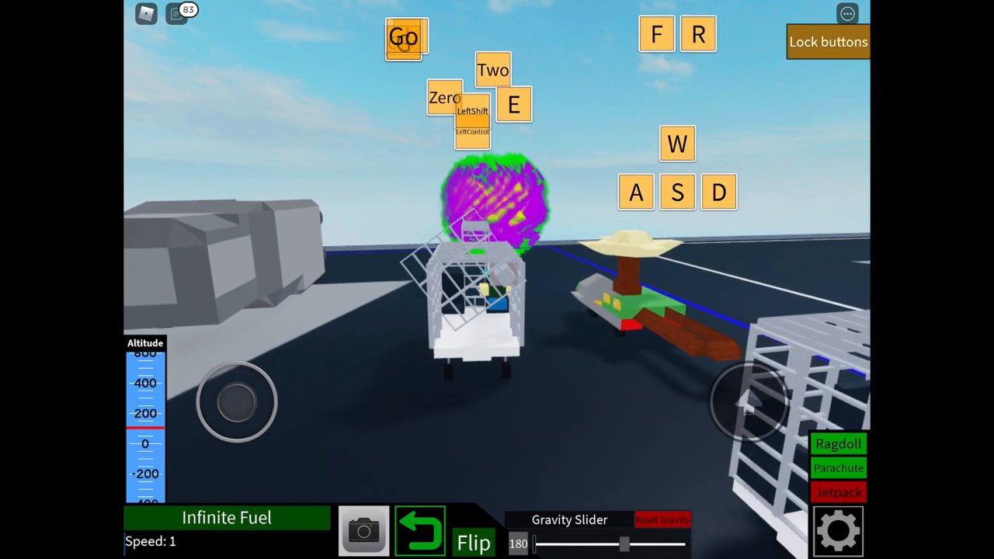
click(828, 40)
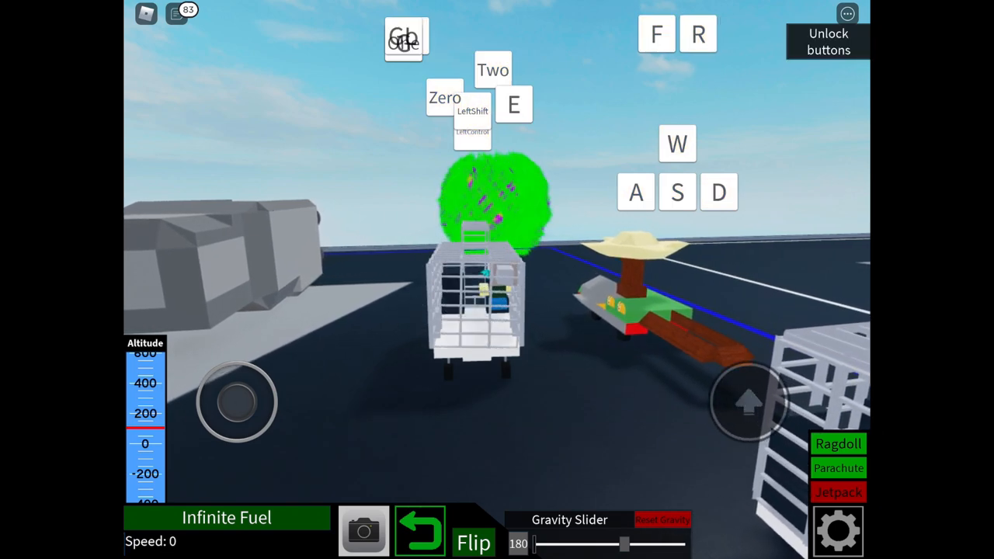